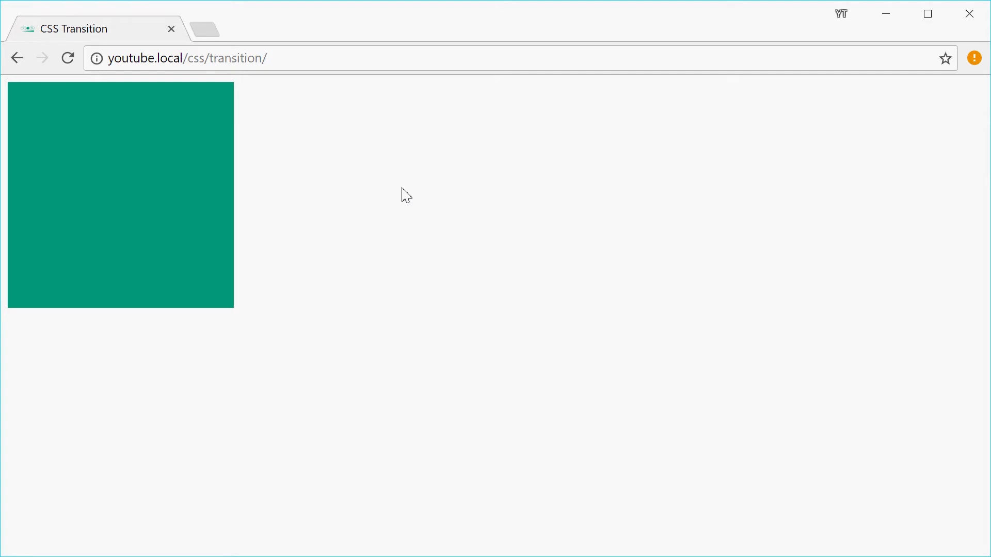
{"action": "mouse_move", "coordinate": [370, 209]}
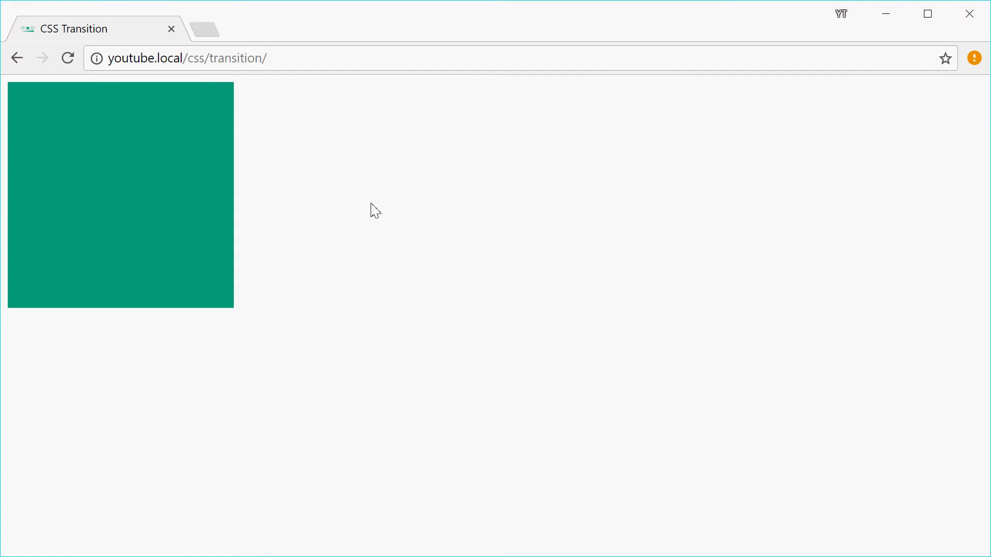
{"action": "mouse_move", "coordinate": [447, 265]}
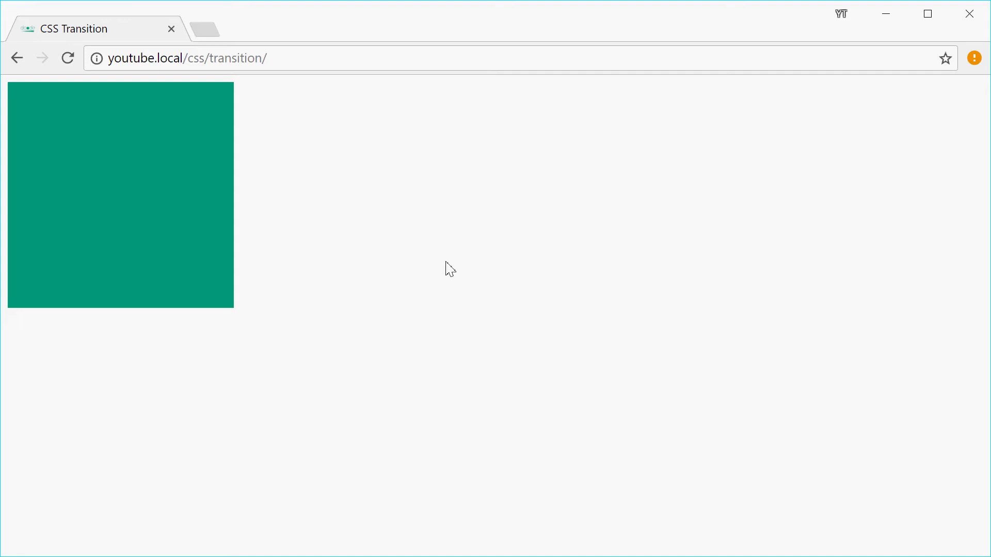
{"action": "mouse_move", "coordinate": [160, 219]}
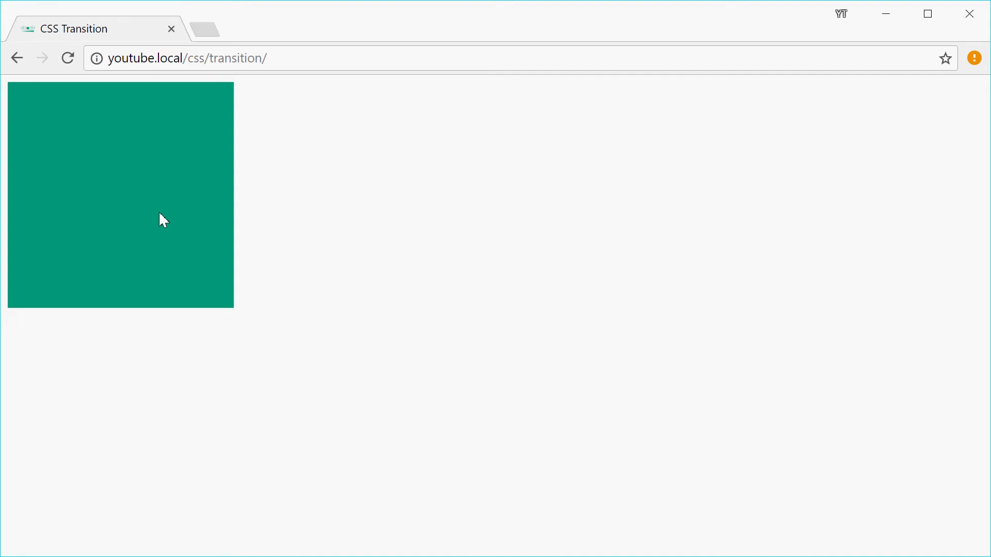
{"action": "mouse_move", "coordinate": [136, 204]}
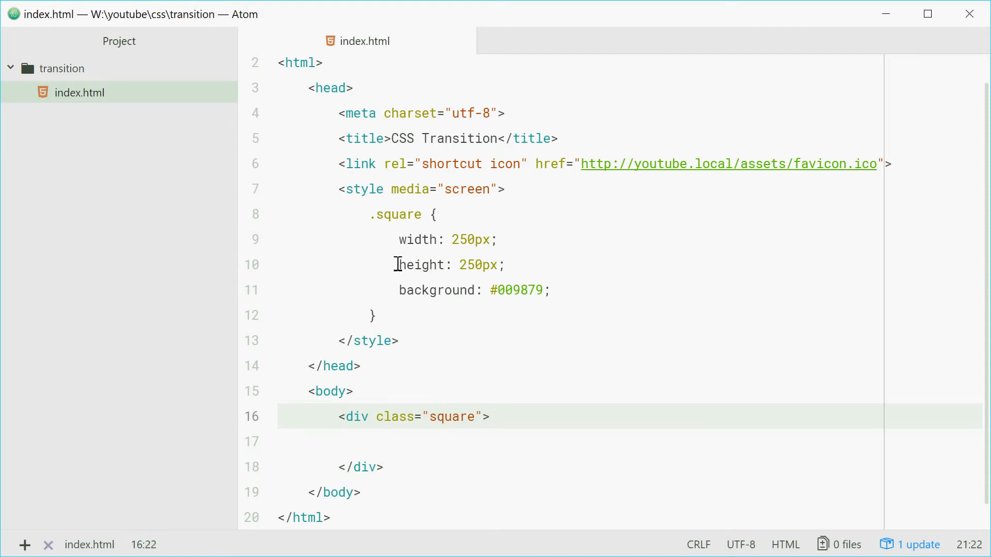
Add a .square:hover rule below .square that sets opacity: 0.
{"action": "left_click", "coordinate": [470, 240]}
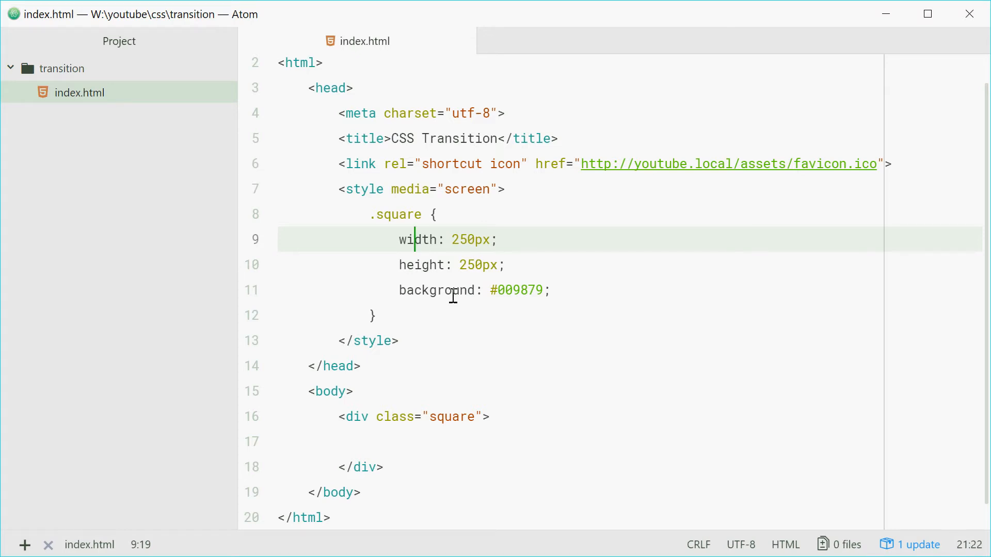
{"action": "left_click", "coordinate": [399, 316]}
{"action": "type", "text": "."}
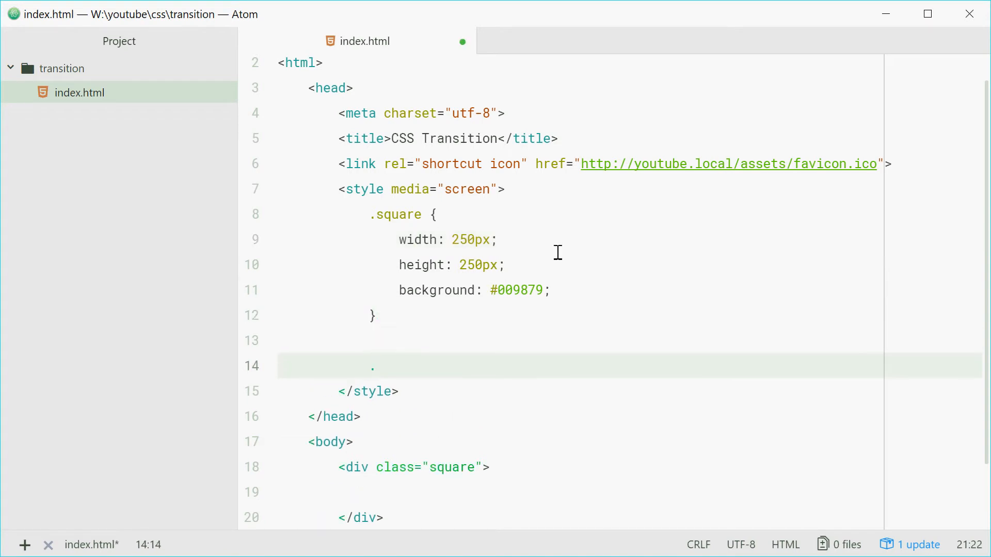
{"action": "type", "text": "square:hover {"}
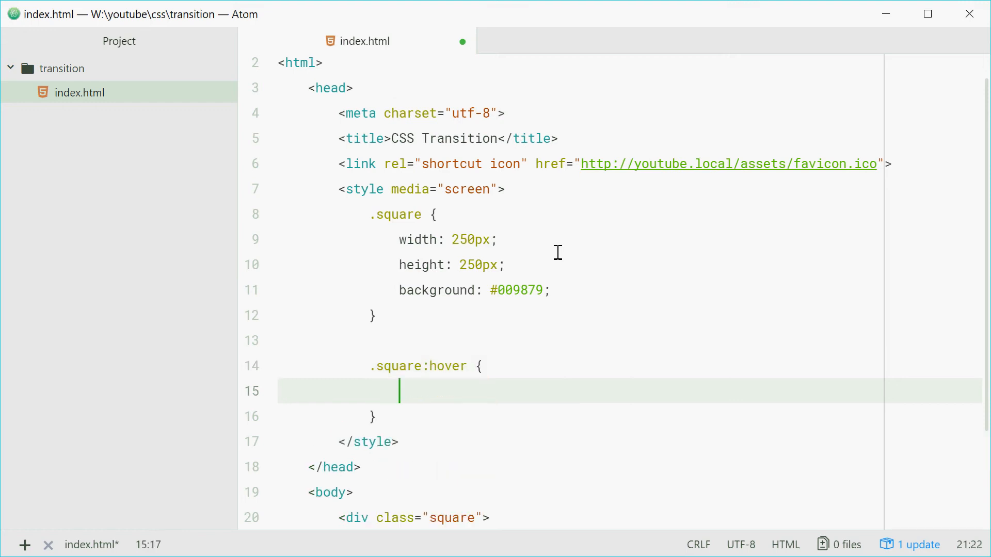
{"action": "type", "text": "opacity"}
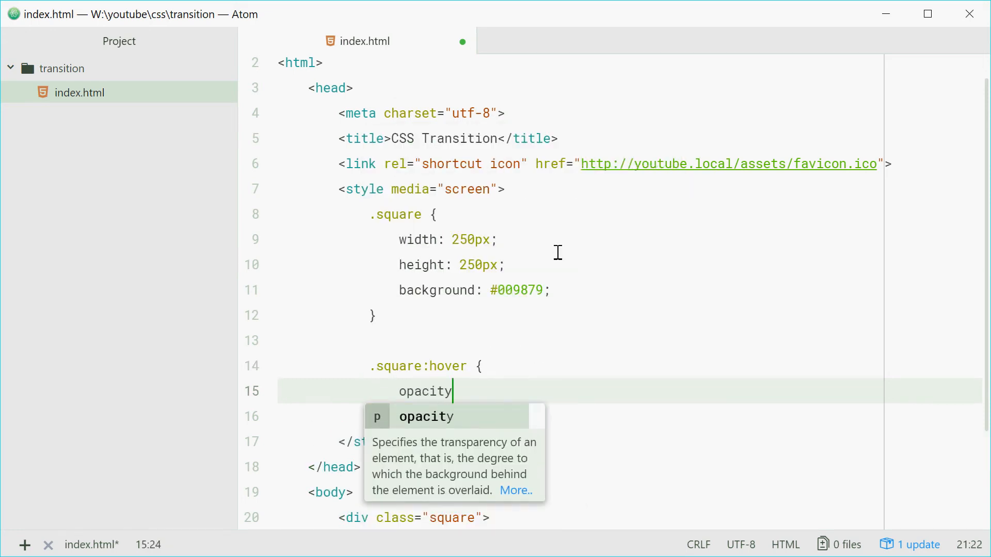
{"action": "type", "text": ": 0;"}
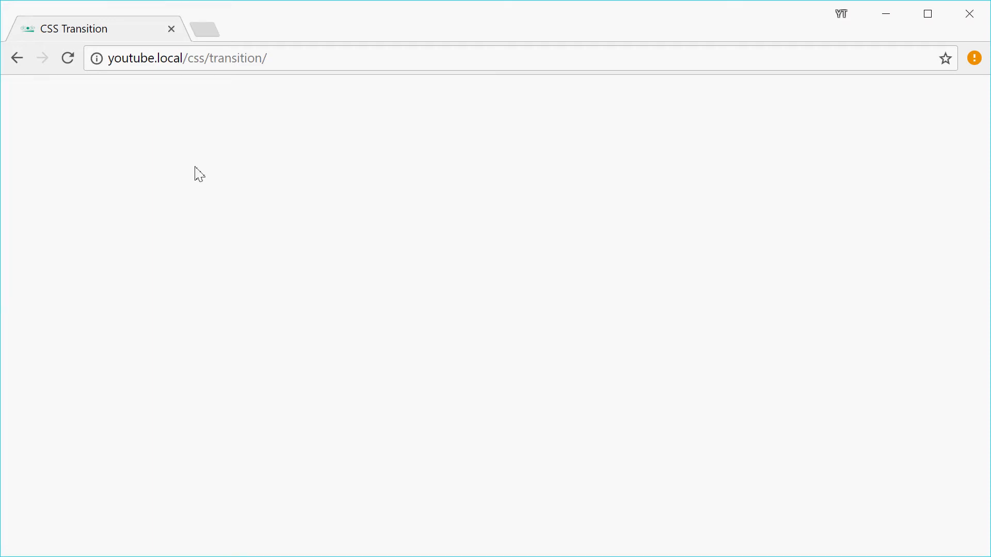
{"action": "mouse_move", "coordinate": [177, 173]}
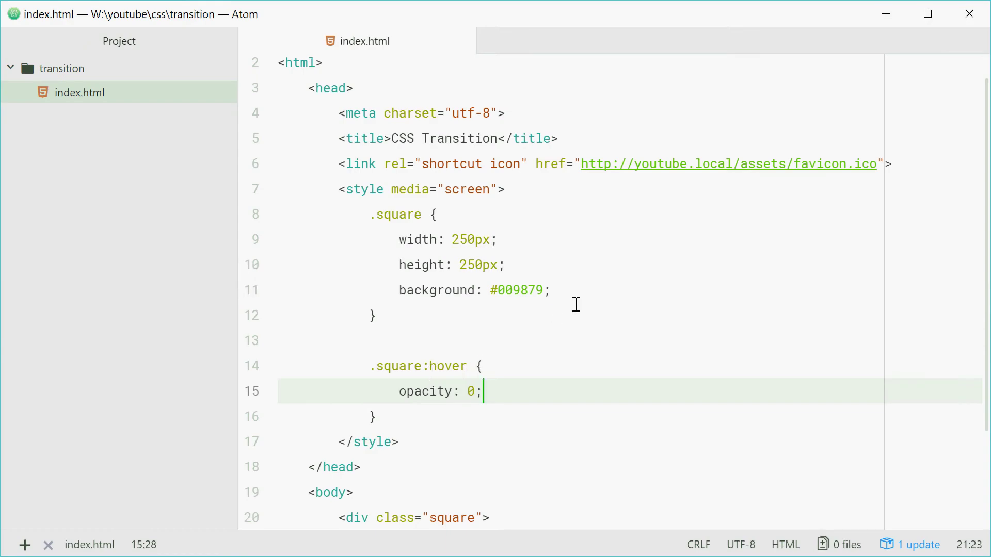
Add transition: opacity 1s; after the background line in the .square rule.
{"action": "left_click", "coordinate": [390, 215]}
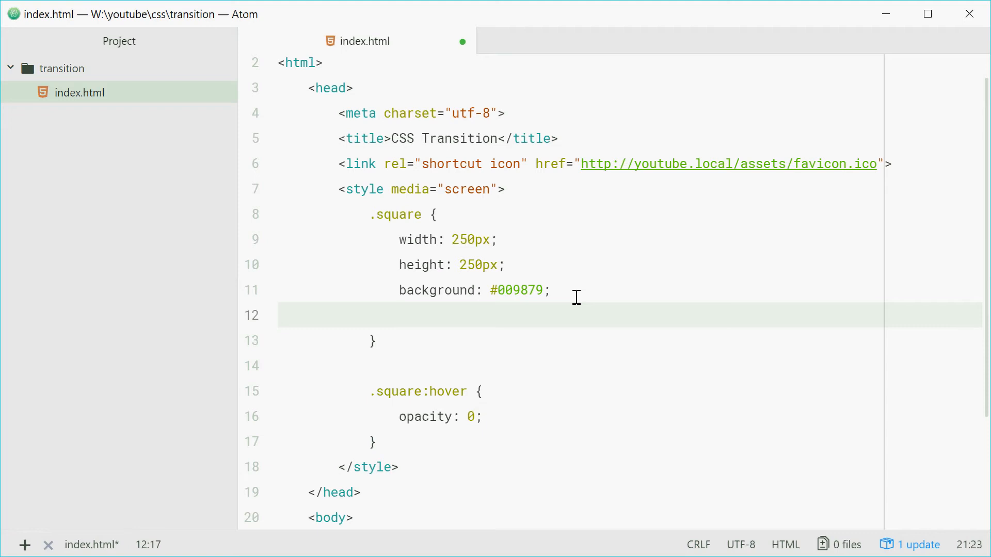
{"action": "type", "text": "transition:"}
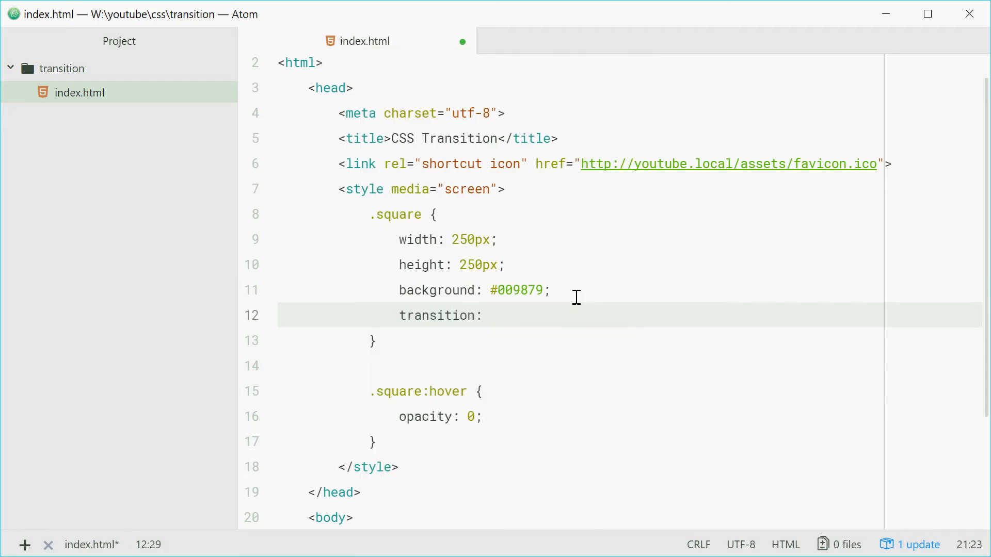
{"action": "type", "text": "opacity"}
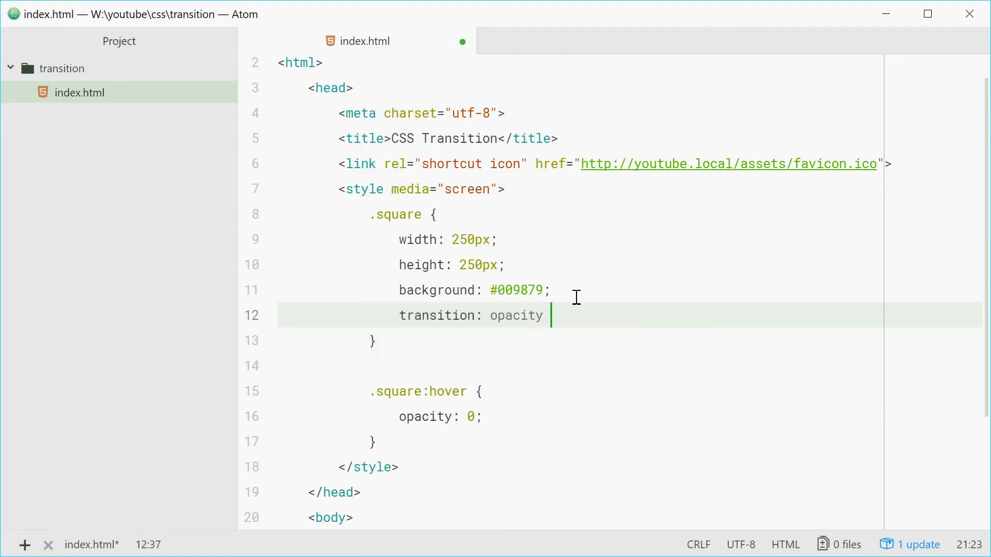
{"action": "type", "text": "1s;"}
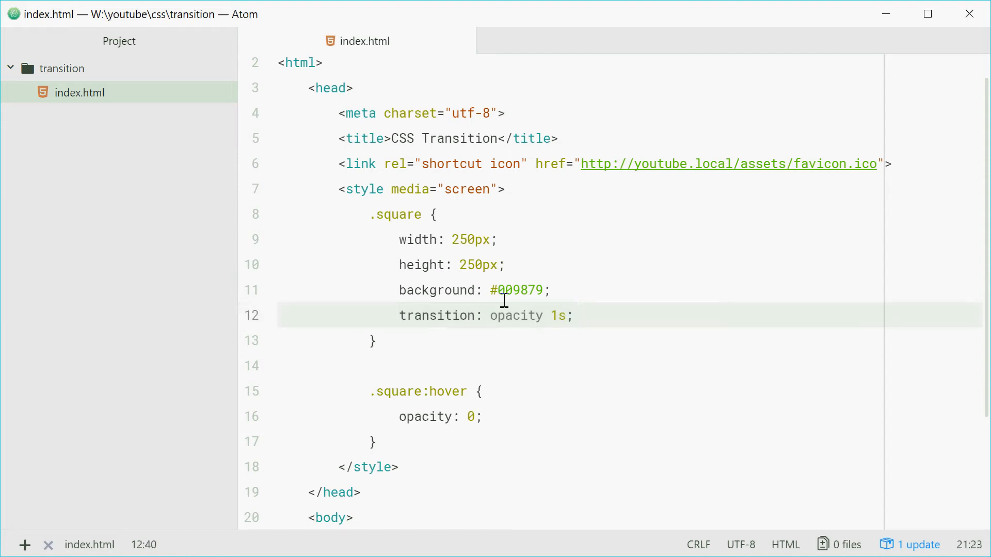
Review the transition's opacity property and its 1s duration value.
{"action": "double_click", "coordinate": [516, 316]}
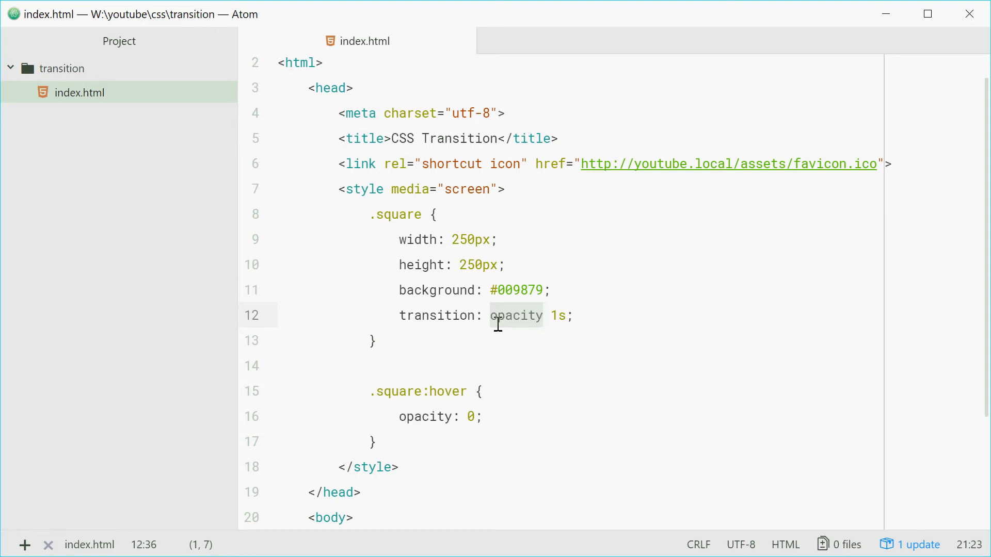
{"action": "left_click", "coordinate": [543, 316]}
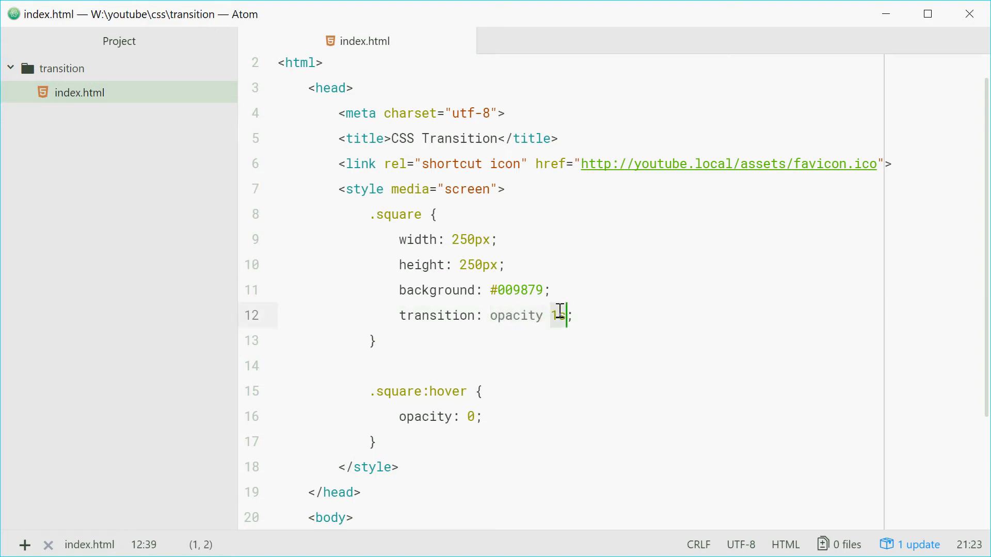
{"action": "type", "text": "s"}
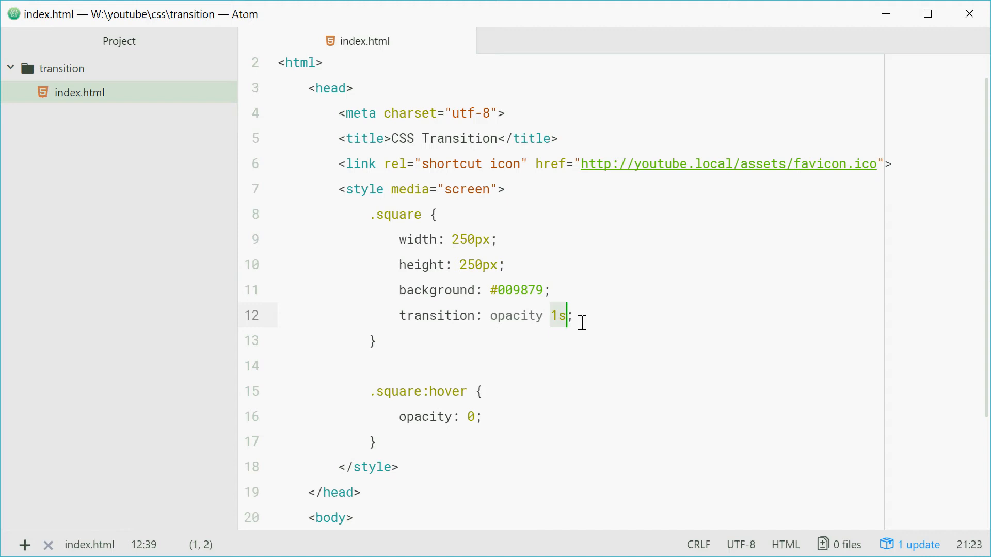
{"action": "left_click", "coordinate": [581, 316]}
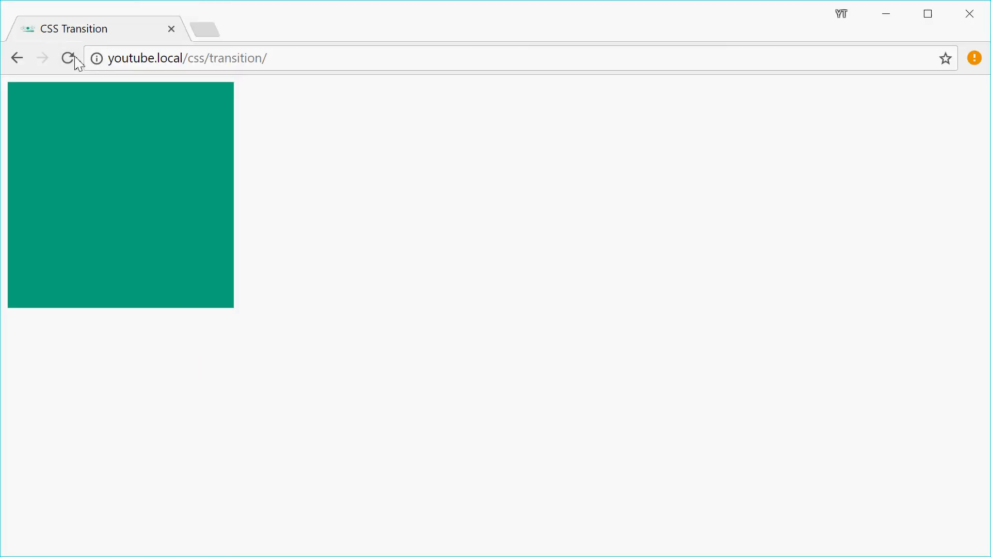
Reload the Chrome page so the square uses the new 1s fade.
{"action": "left_click", "coordinate": [67, 57]}
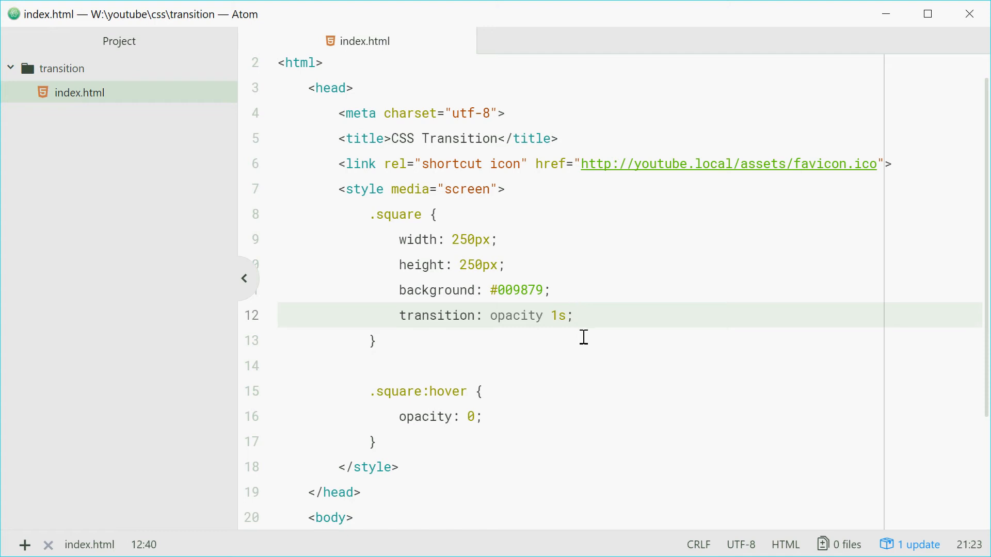
Append a 2s delay after the 1s duration so the line reads opacity 1s 2s.
{"action": "left_click", "coordinate": [565, 315]}
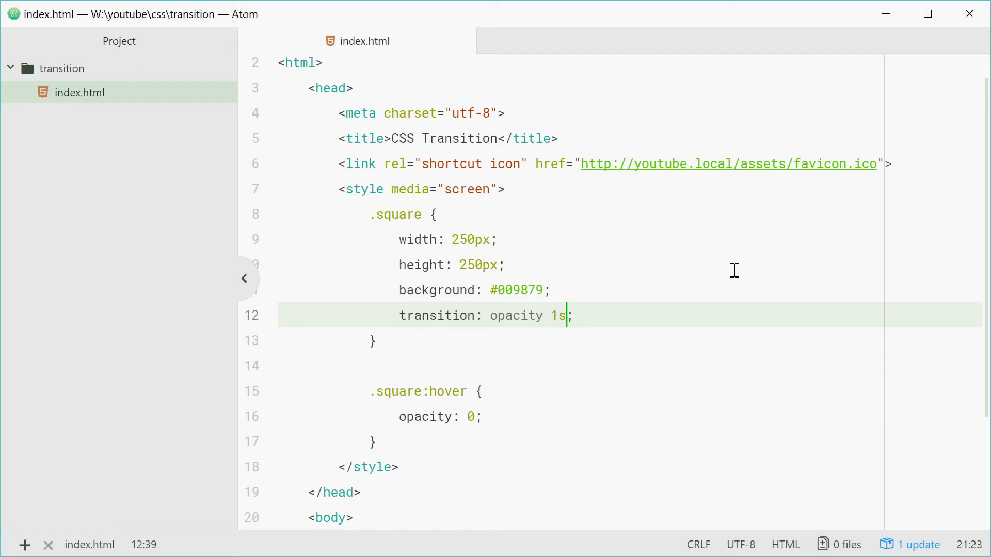
{"action": "type", "text": "2s"}
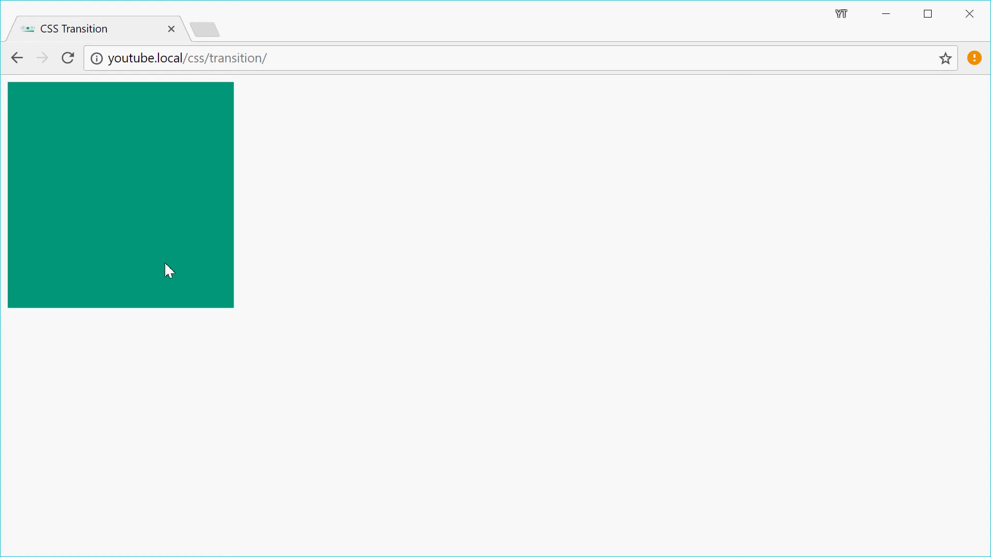
{"action": "mouse_move", "coordinate": [62, 515]}
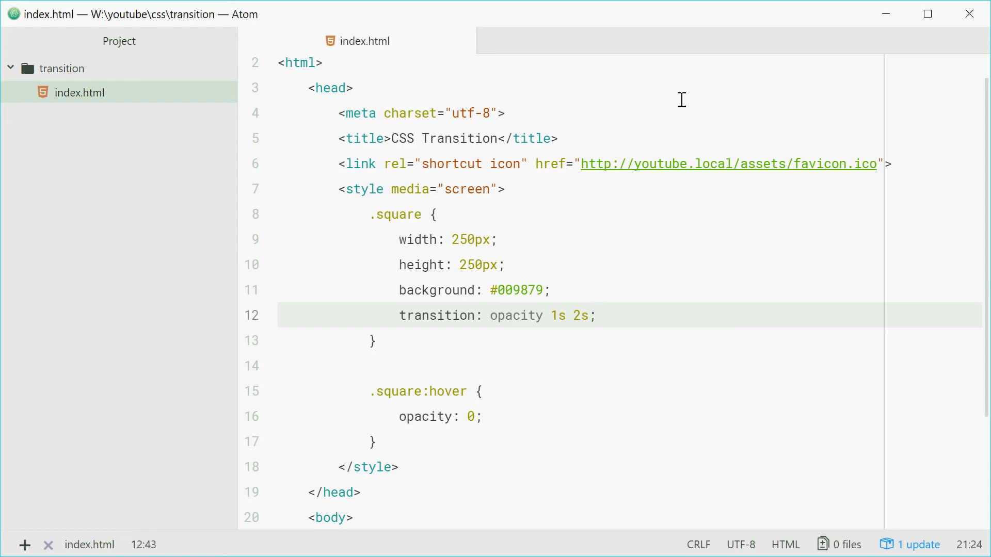
Replace the 2s delay with a linear timing function, giving opacity 1s linear.
{"action": "left_click", "coordinate": [581, 316]}
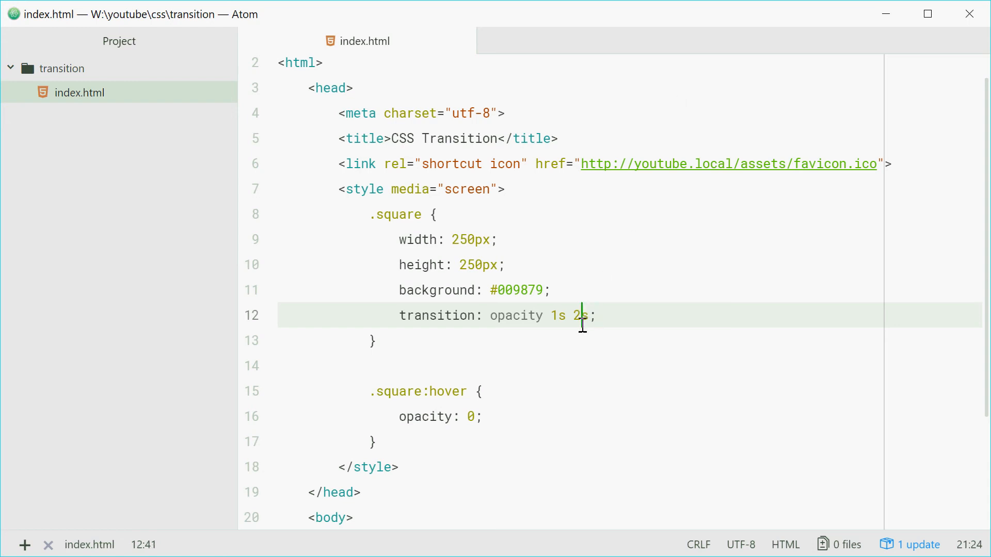
{"action": "key", "text": "Backspace"}
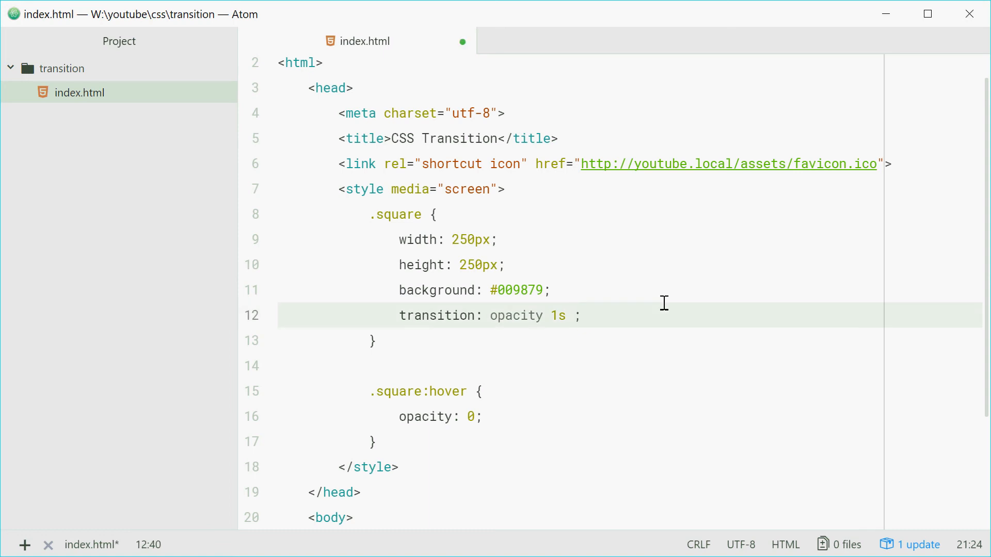
{"action": "type", "text": "linear"}
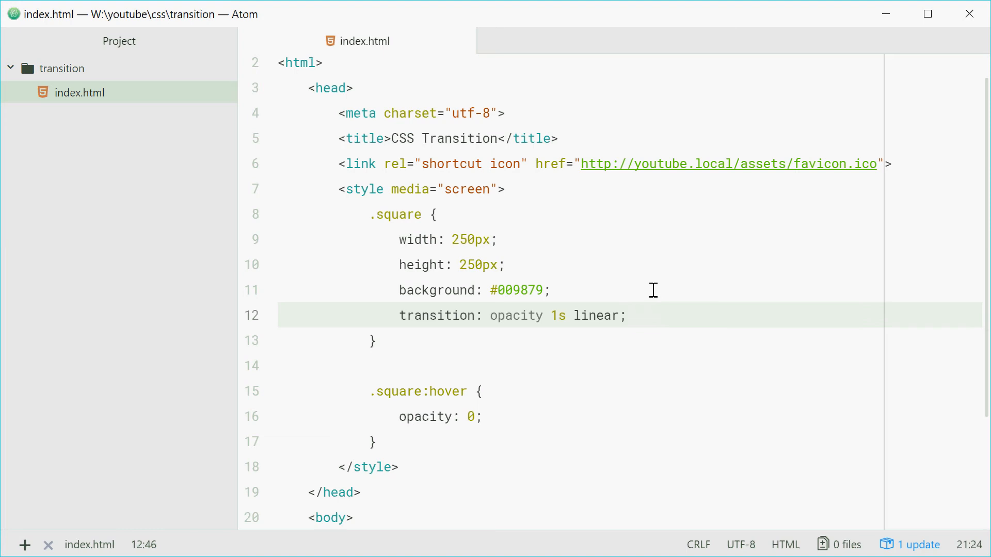
{"action": "type", "text": "ease"}
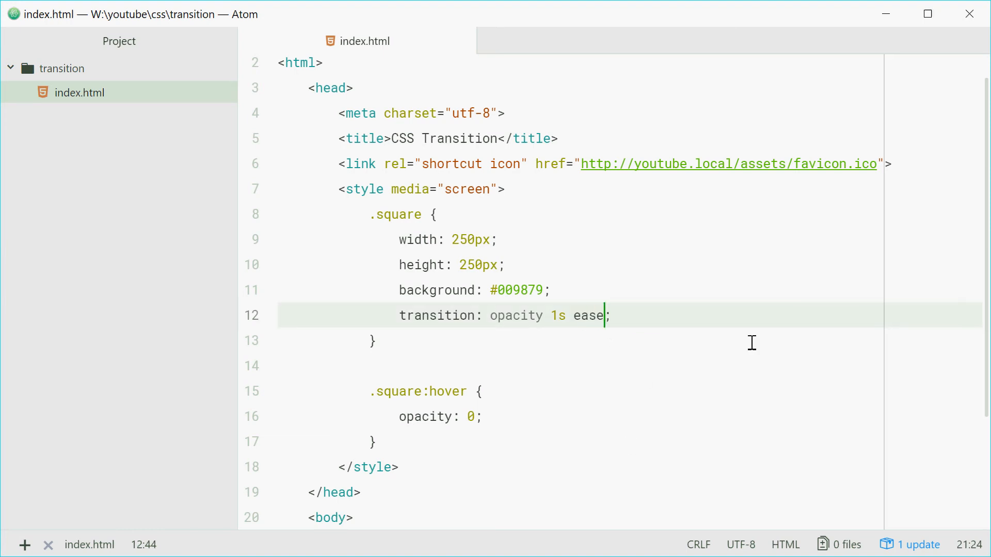
{"action": "type", "text": "linear"}
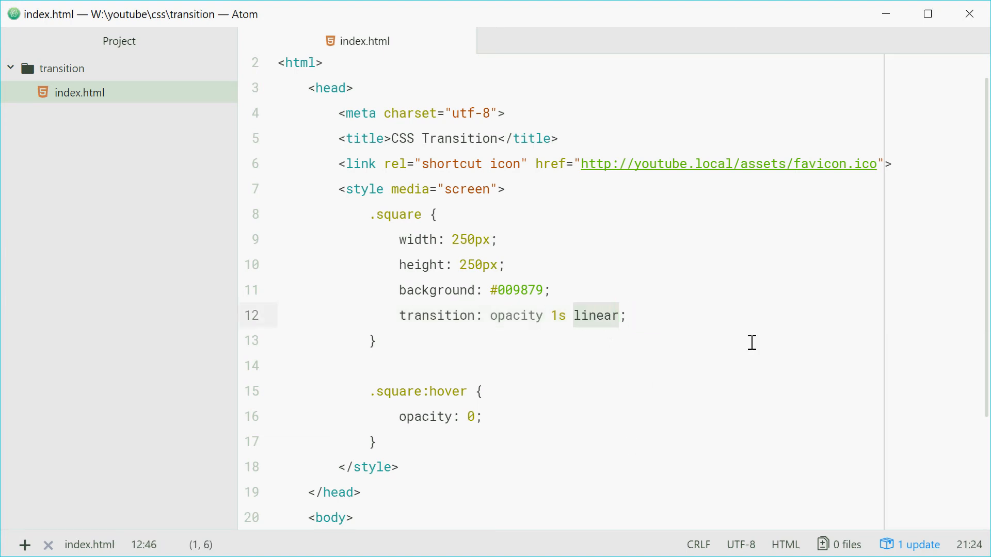
{"action": "left_click", "coordinate": [626, 315]}
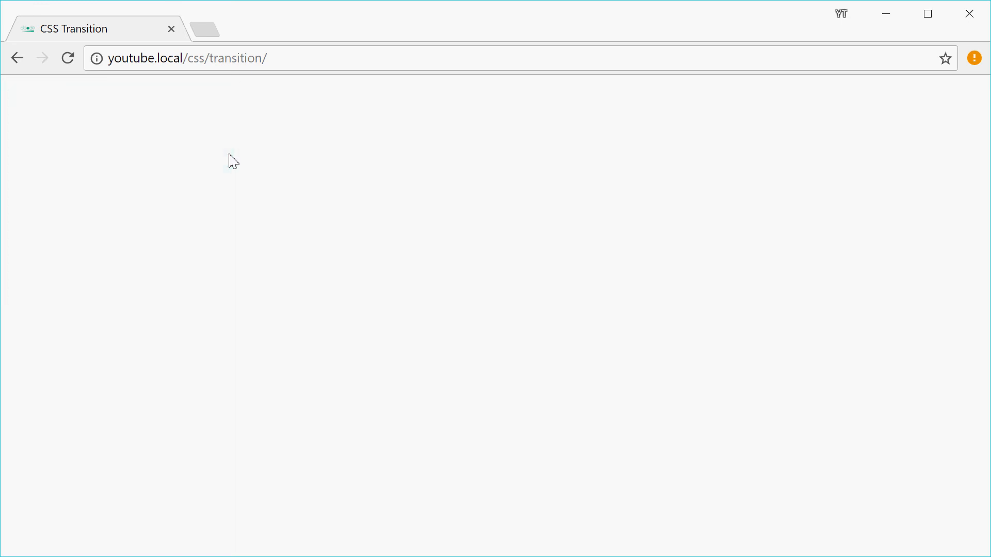
{"action": "mouse_move", "coordinate": [305, 196]}
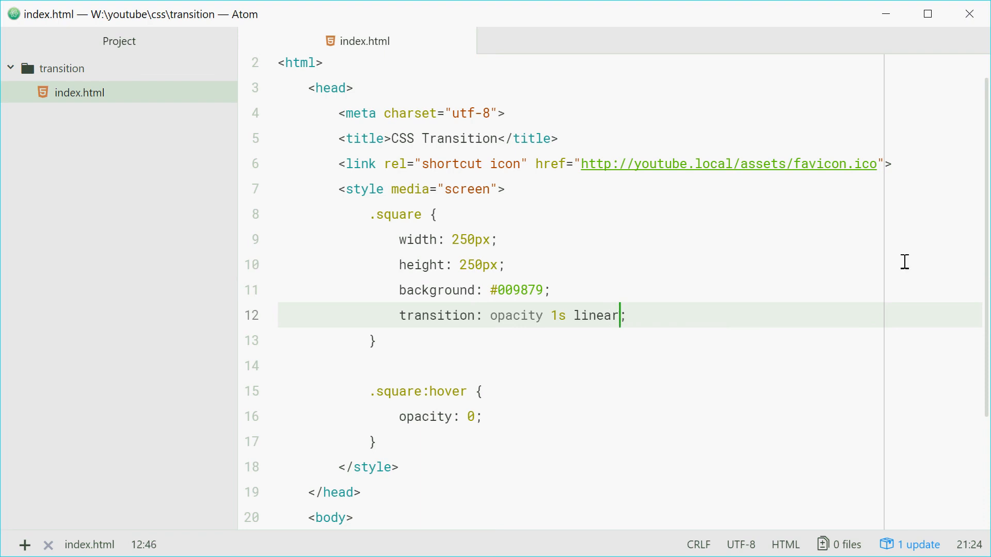
Add a 2s delay after linear so the transition reads opacity 1s linear 2s.
{"action": "type", "text": "2s"}
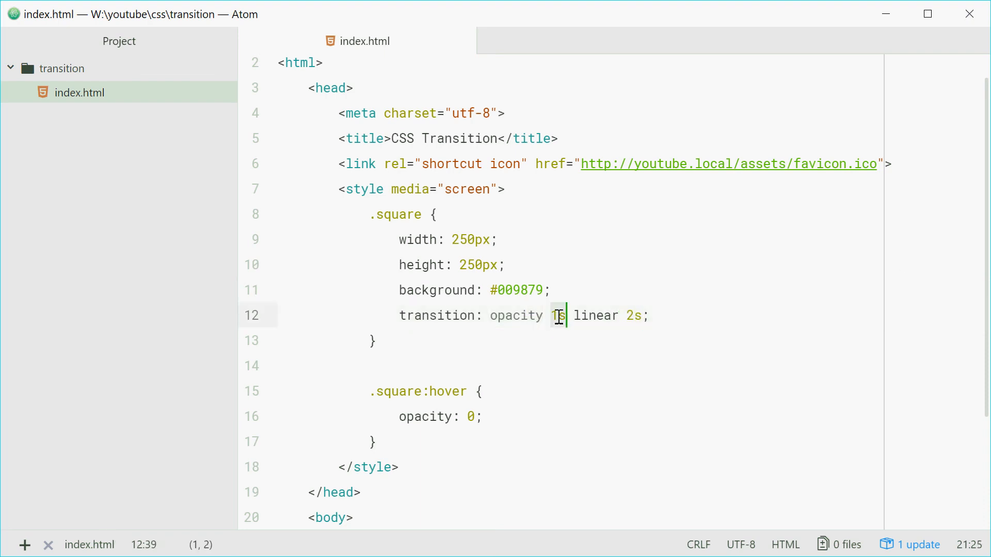
{"action": "double_click", "coordinate": [595, 315]}
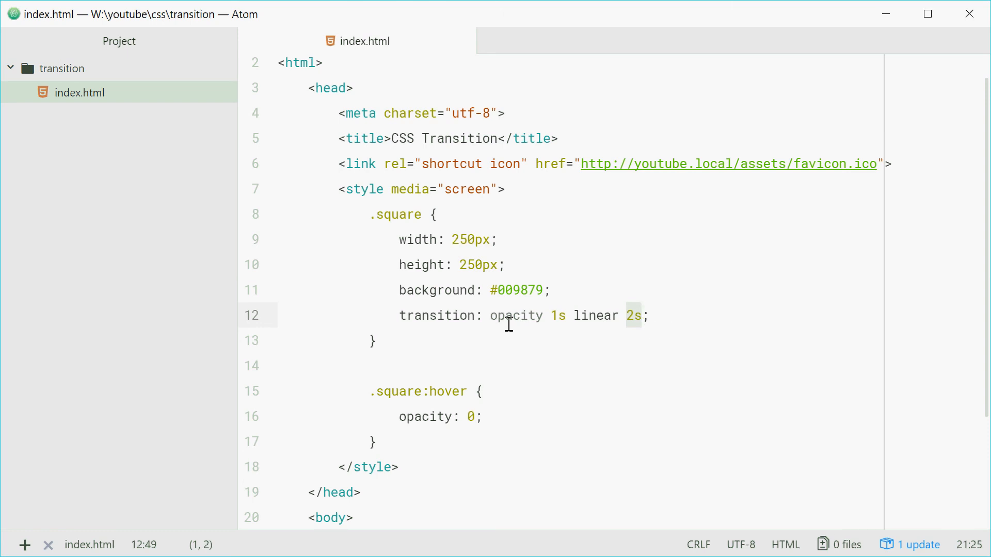
Set background: red in .square:hover and append ', background 2s' to the transition.
{"action": "left_click", "coordinate": [641, 316]}
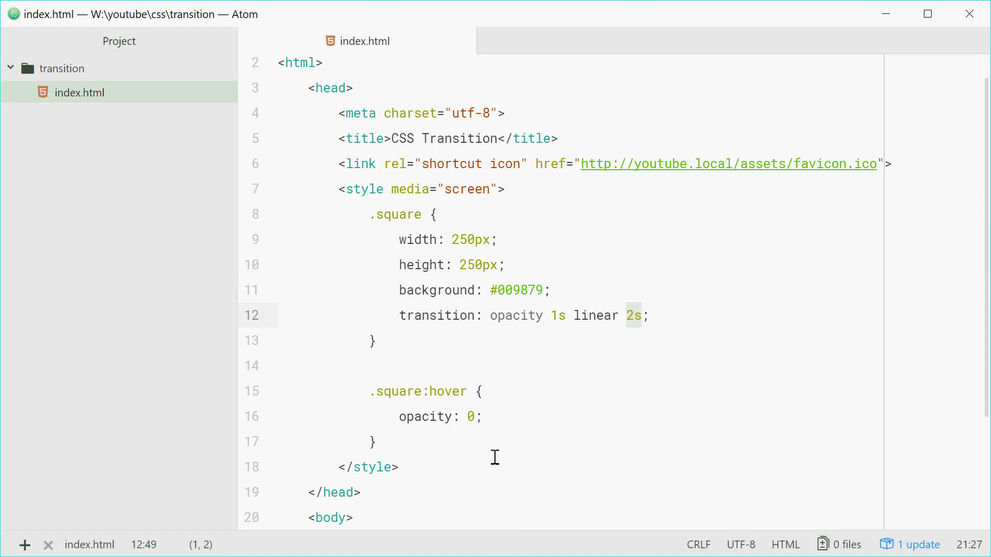
{"action": "type", "text": "background: red;"}
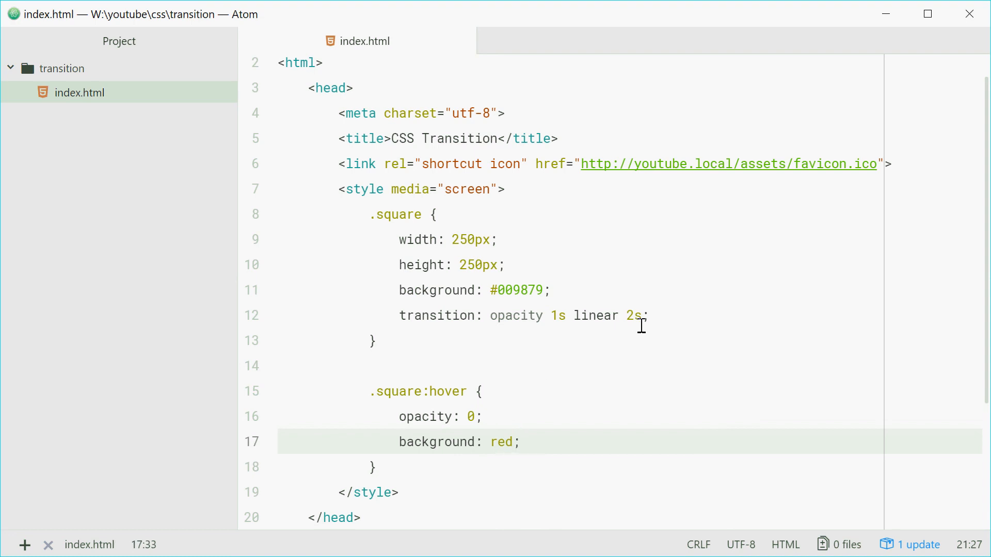
{"action": "type", "text": ","}
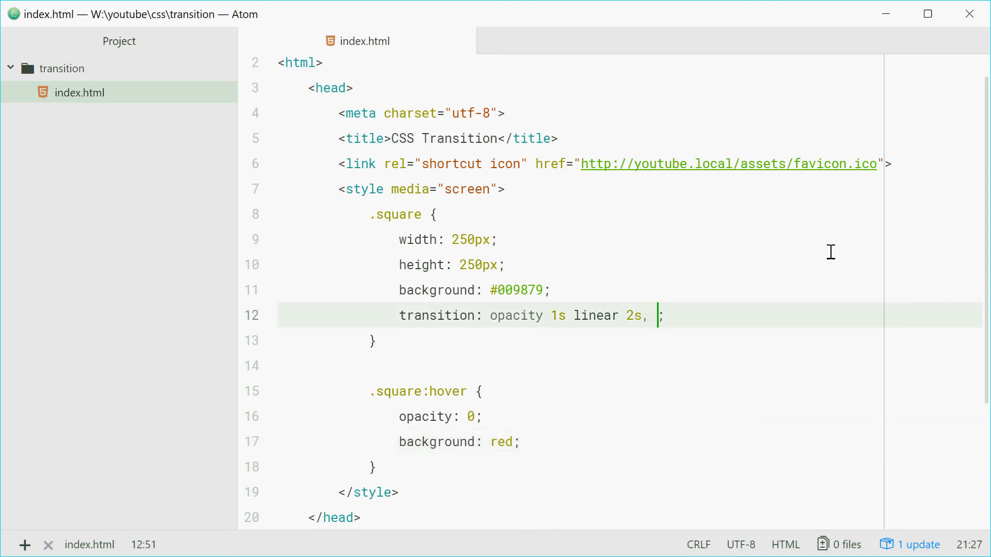
{"action": "type", "text": "backg"}
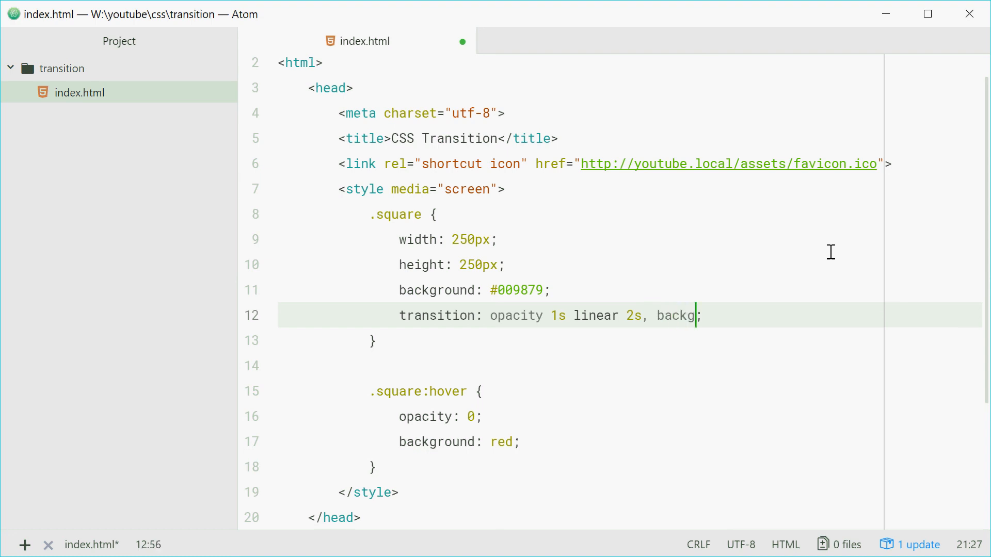
{"action": "type", "text": "round 2s"}
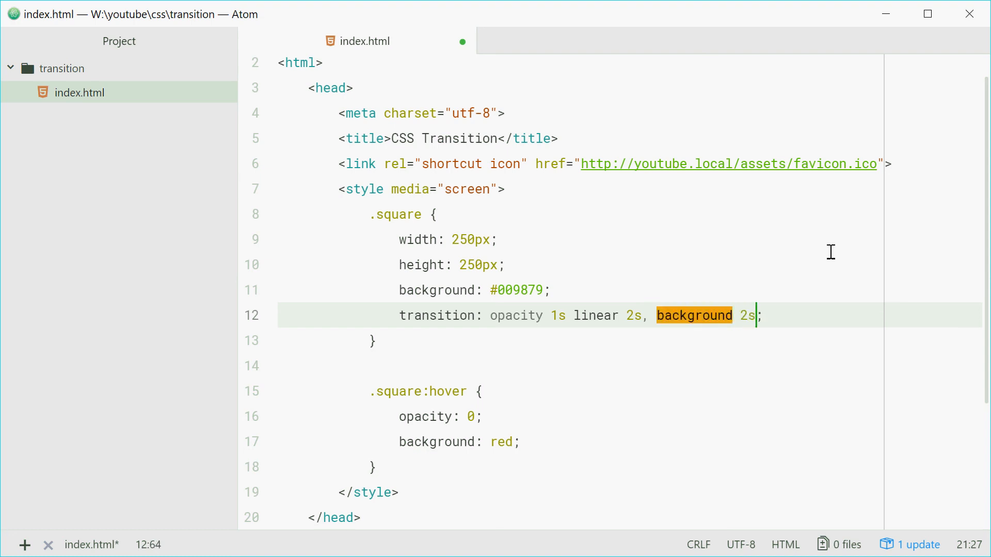